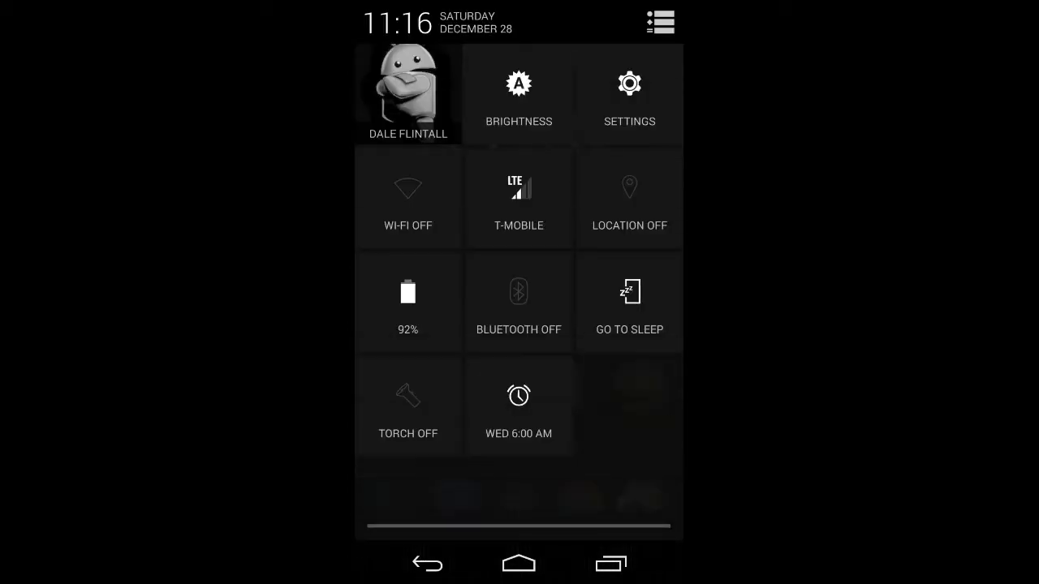
Open Settings from Quick Settings and scroll down to the System section.
{"action": "left_click", "coordinate": [629, 84]}
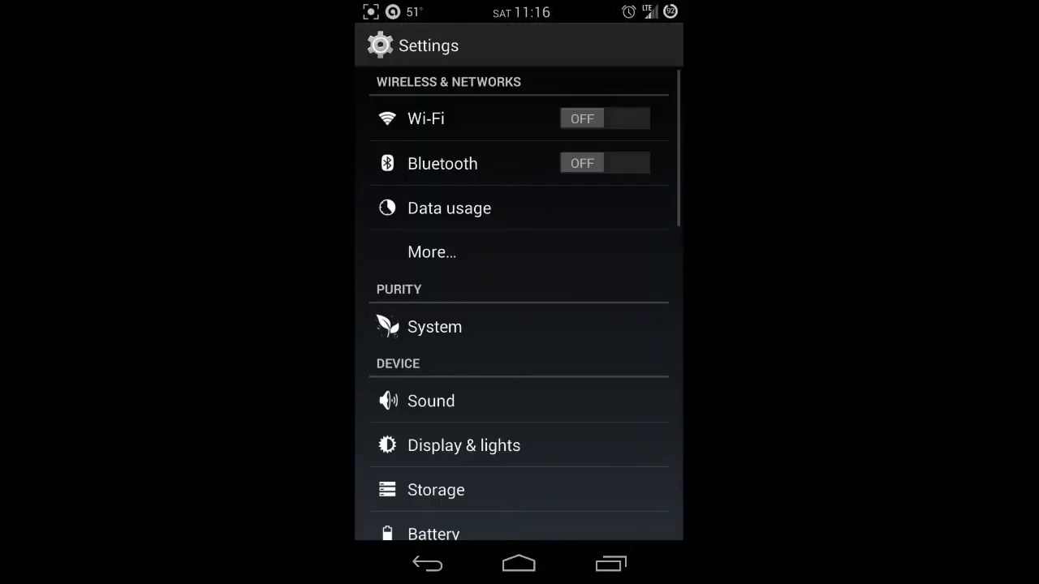
{"action": "scroll", "scroll_direction": "down", "scroll_amount": 3}
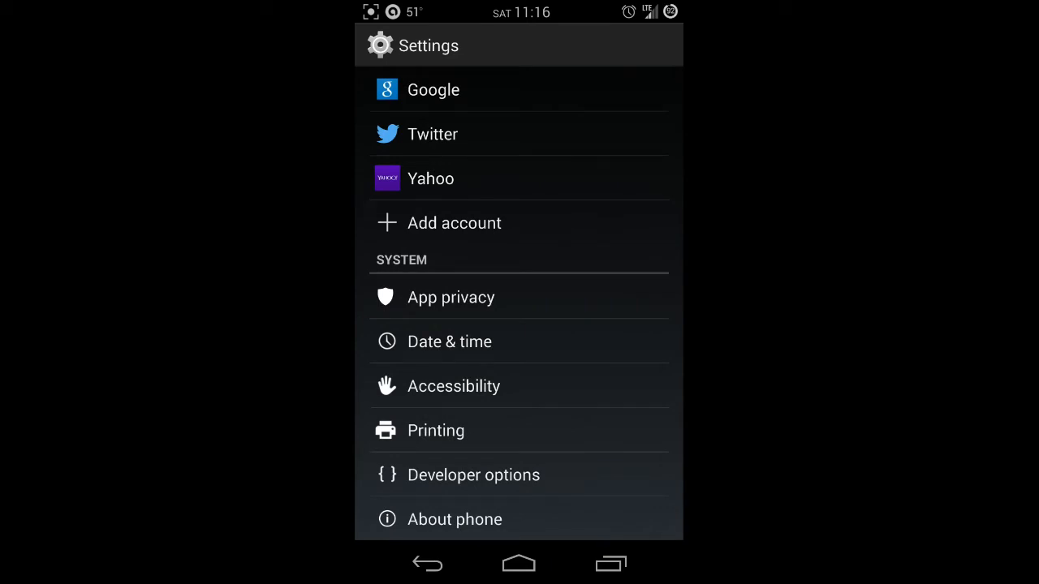
{"action": "left_click", "coordinate": [454, 520]}
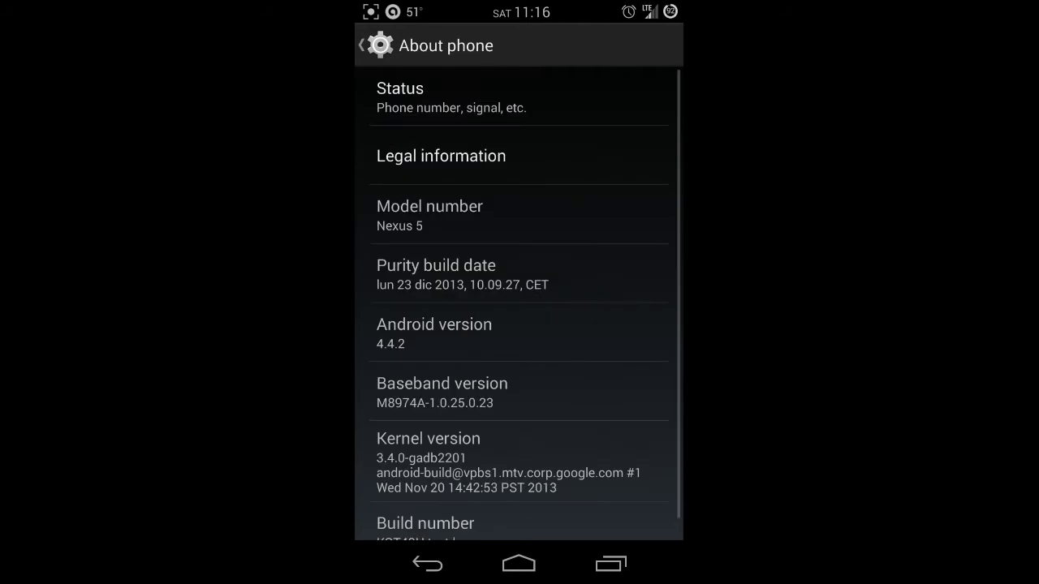
{"action": "scroll", "scroll_direction": "down", "scroll_amount": 3}
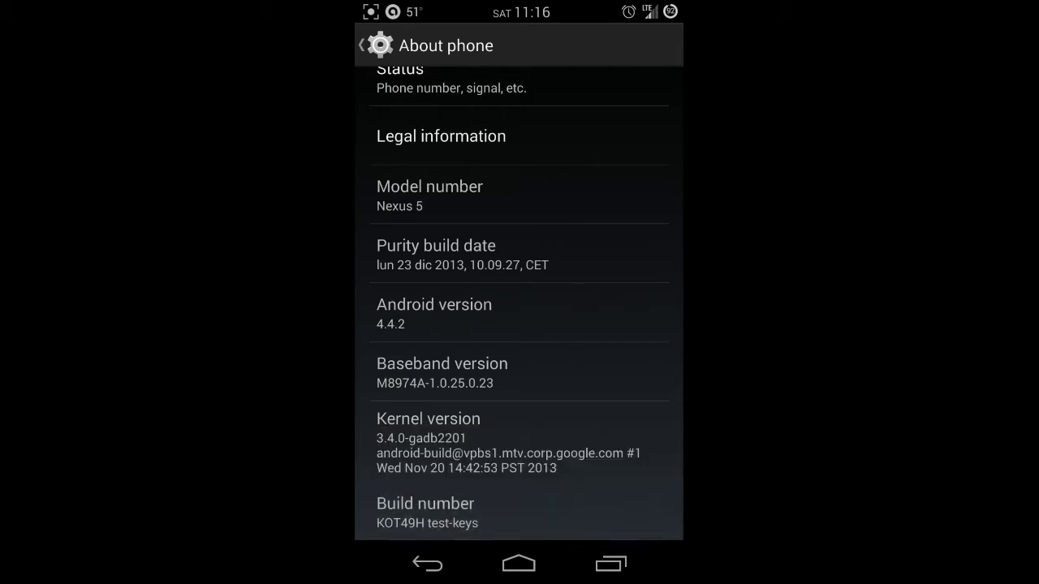
{"action": "left_click", "coordinate": [425, 503]}
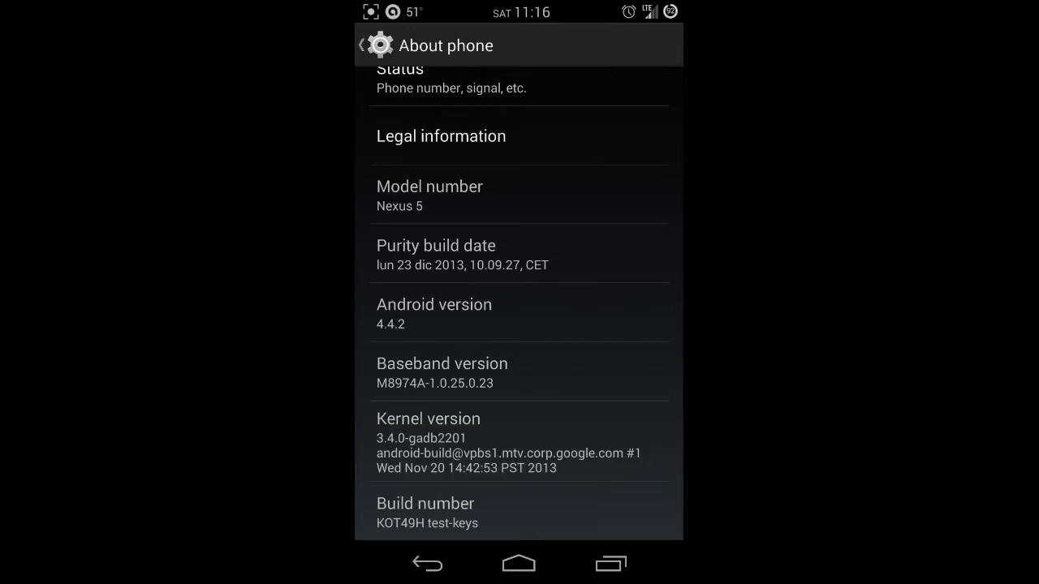
{"action": "left_click", "coordinate": [361, 45]}
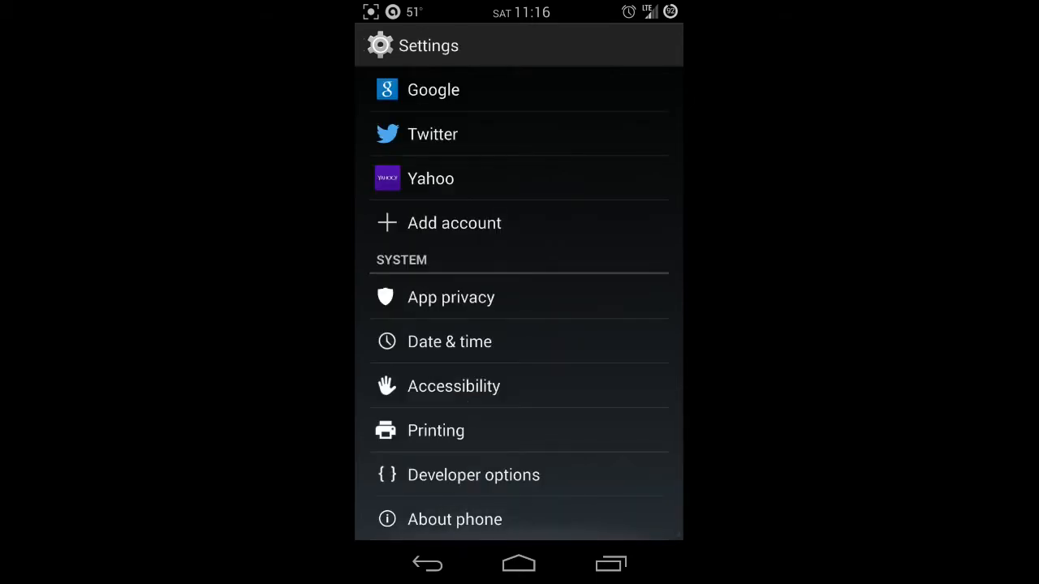
Turn Window and Transition animation scales off in Developer options' Drawing section.
{"action": "left_click", "coordinate": [473, 475]}
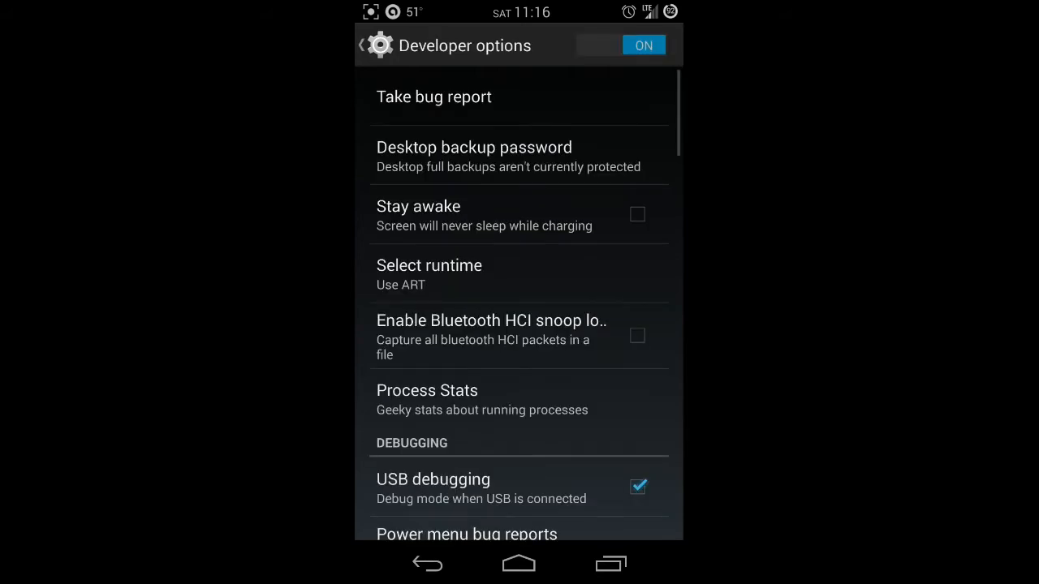
{"action": "scroll", "scroll_direction": "down", "scroll_amount": 3}
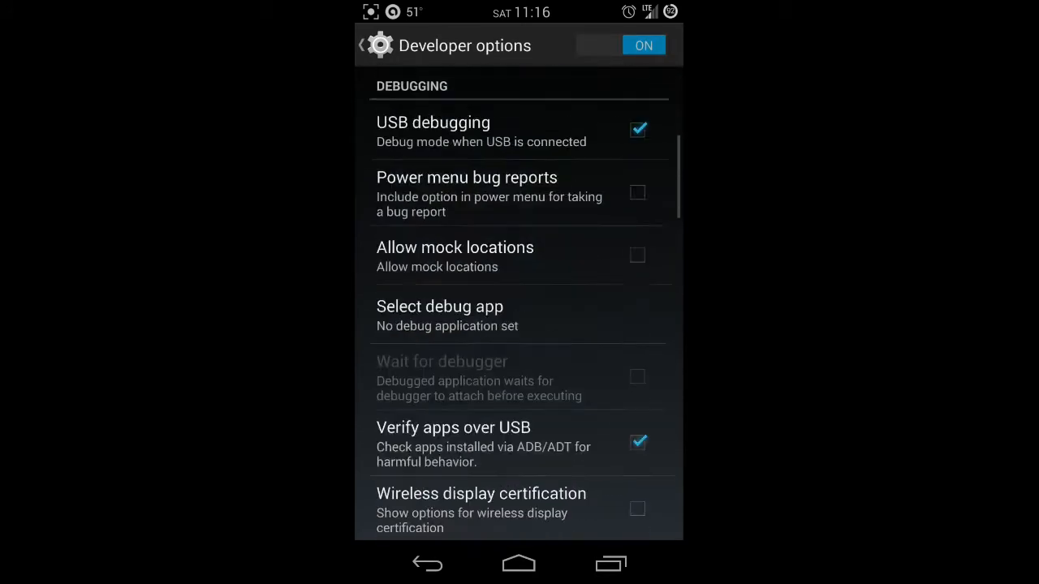
{"action": "scroll", "scroll_direction": "down", "scroll_amount": 3}
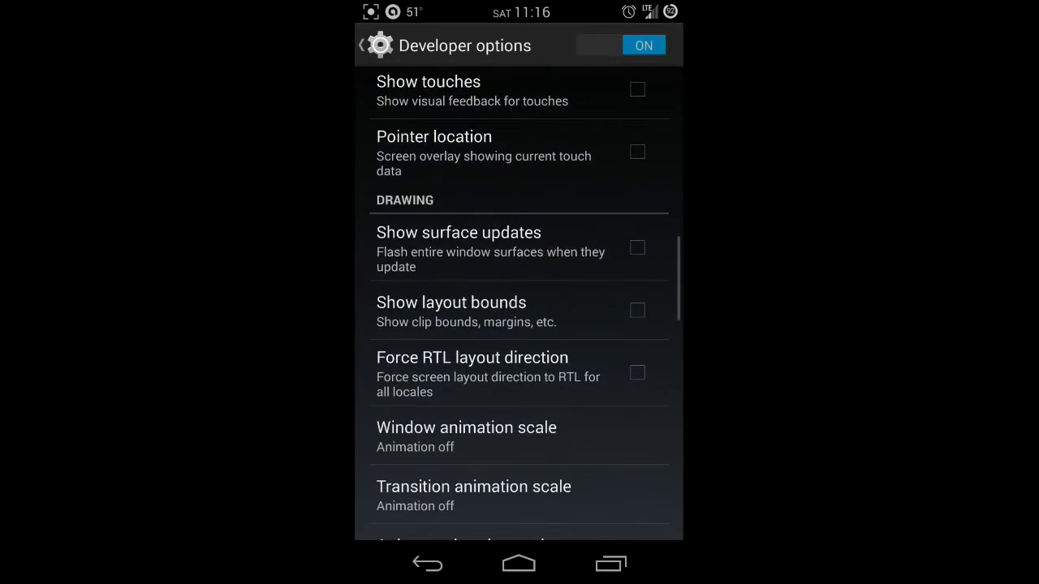
{"action": "scroll", "scroll_direction": "down", "scroll_amount": 3}
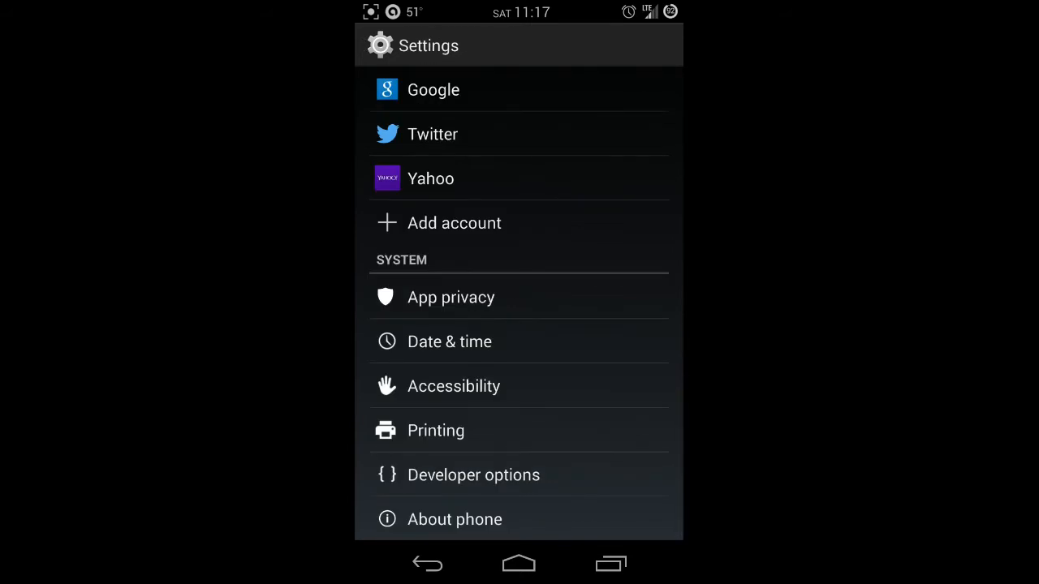
{"action": "scroll", "scroll_direction": "down", "scroll_amount": 3}
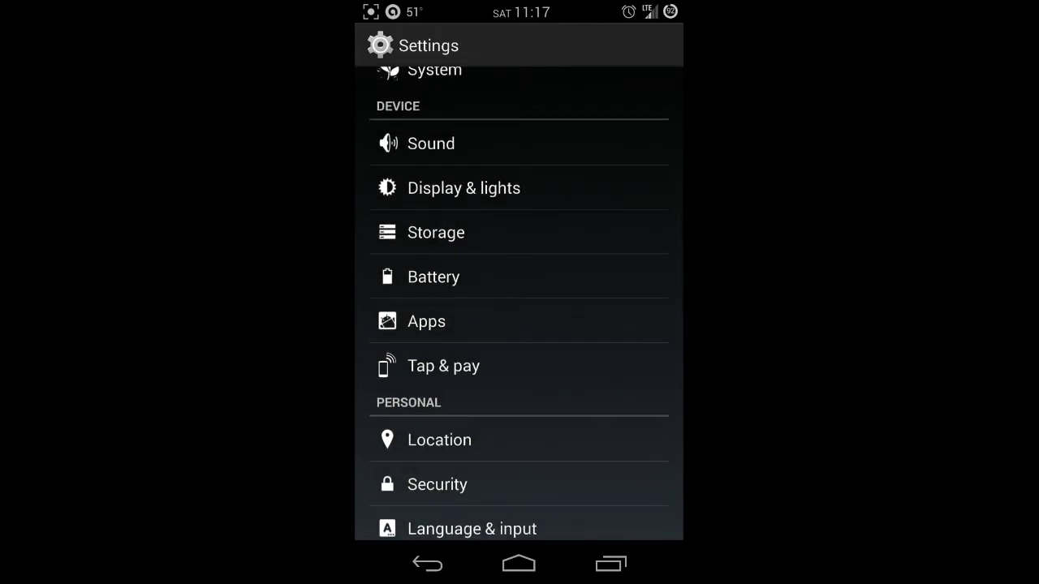
Clear all apps' cached data in Storage (7.71MB to 1.49MB) and return to Settings.
{"action": "left_click", "coordinate": [435, 232]}
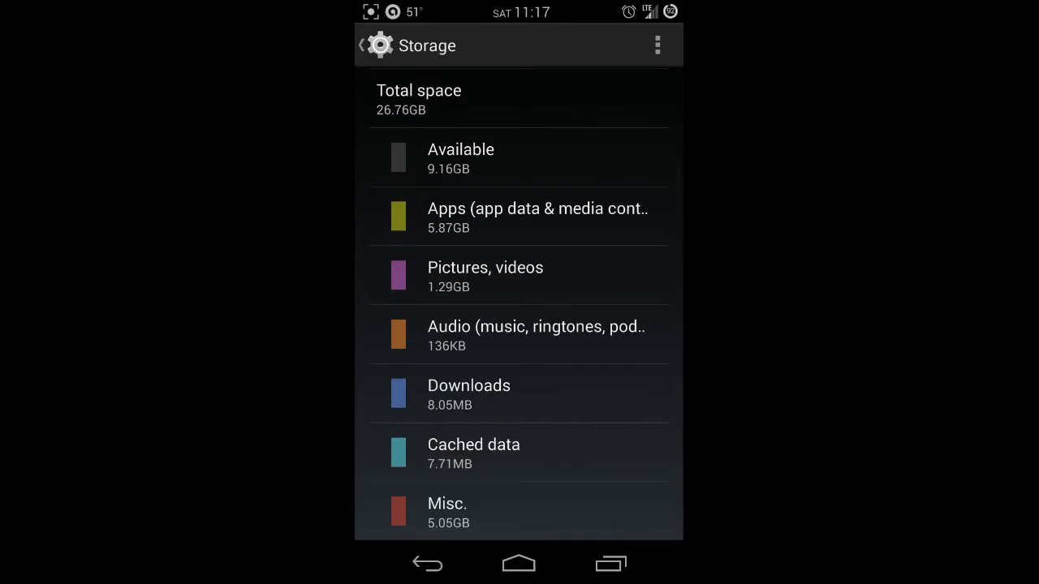
{"action": "left_click", "coordinate": [473, 444]}
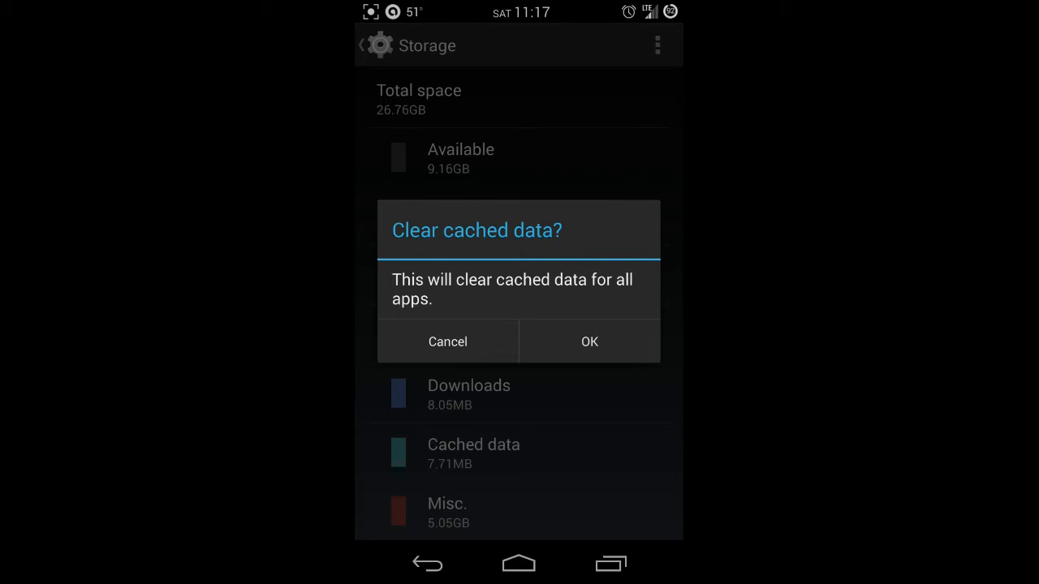
{"action": "left_click", "coordinate": [588, 340]}
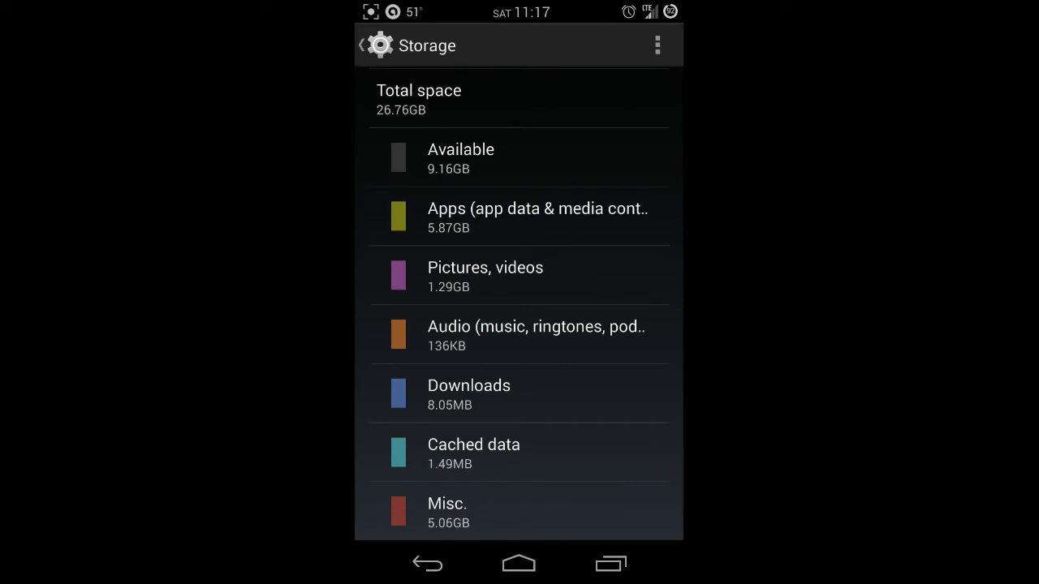
{"action": "left_click", "coordinate": [374, 46]}
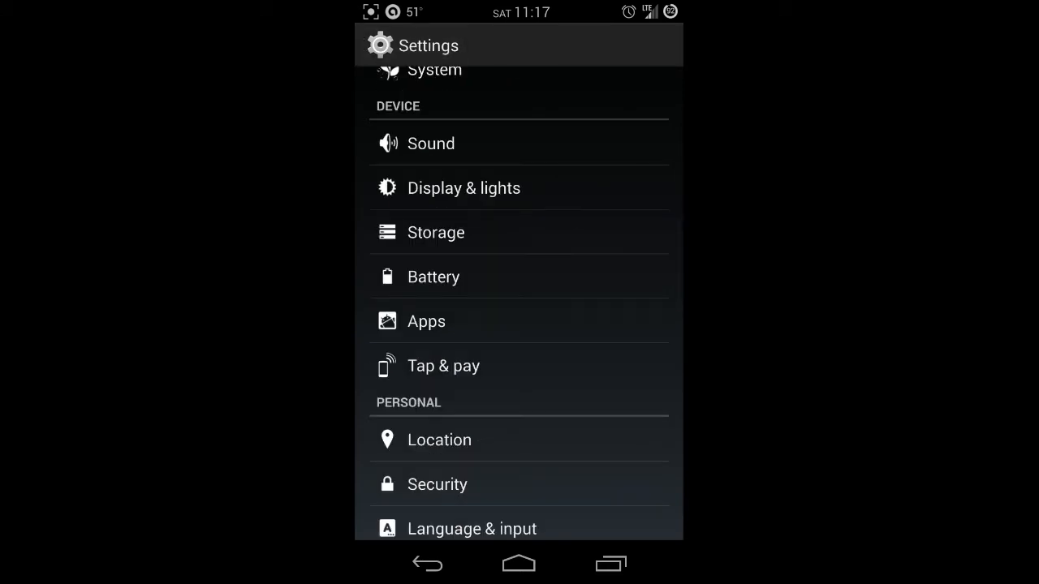
Leave Settings for the home screen and launch Clean Master from the app page.
{"action": "left_click", "coordinate": [518, 562]}
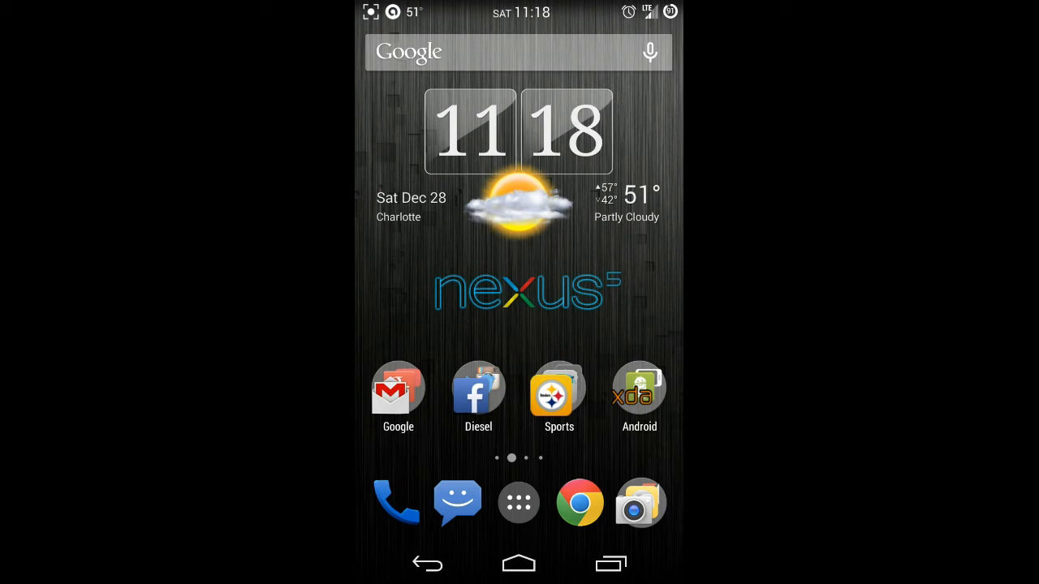
{"action": "scroll", "scroll_direction": "left", "scroll_amount": 3}
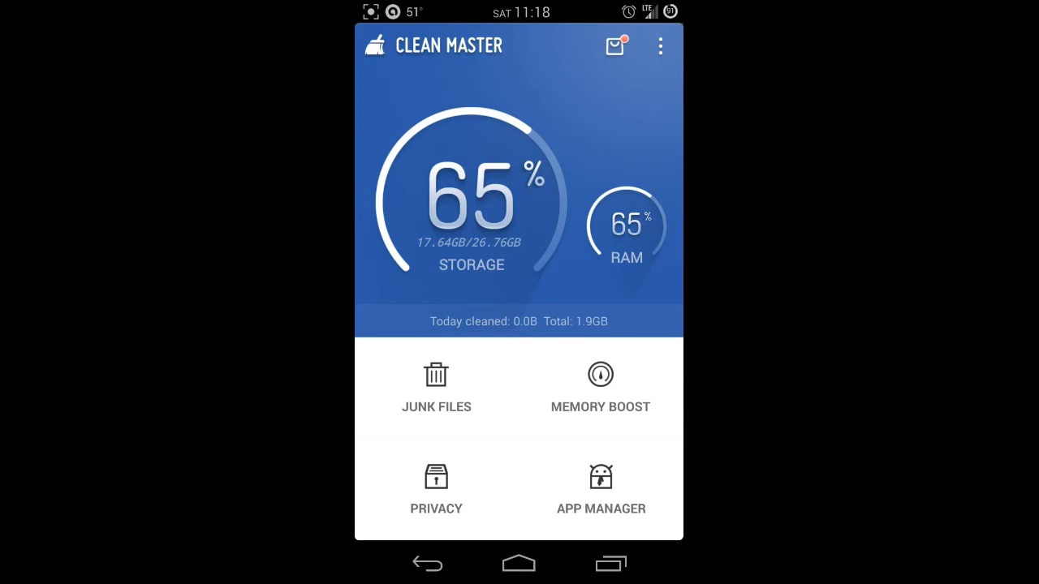
Run the Junk Files scan, finding 3.62MB of cache junk selected.
{"action": "left_click", "coordinate": [435, 390]}
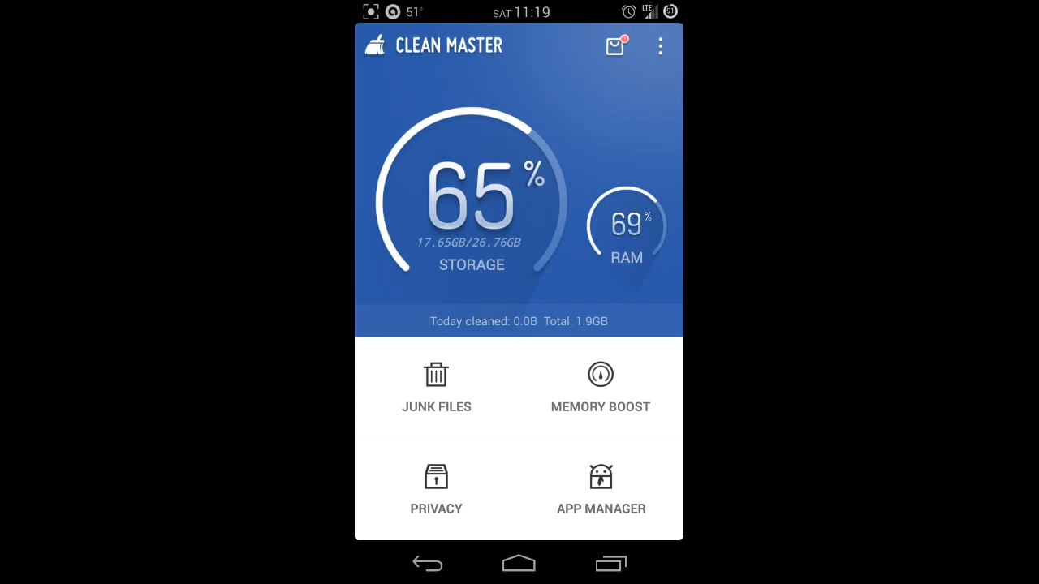
{"action": "left_click", "coordinate": [436, 389]}
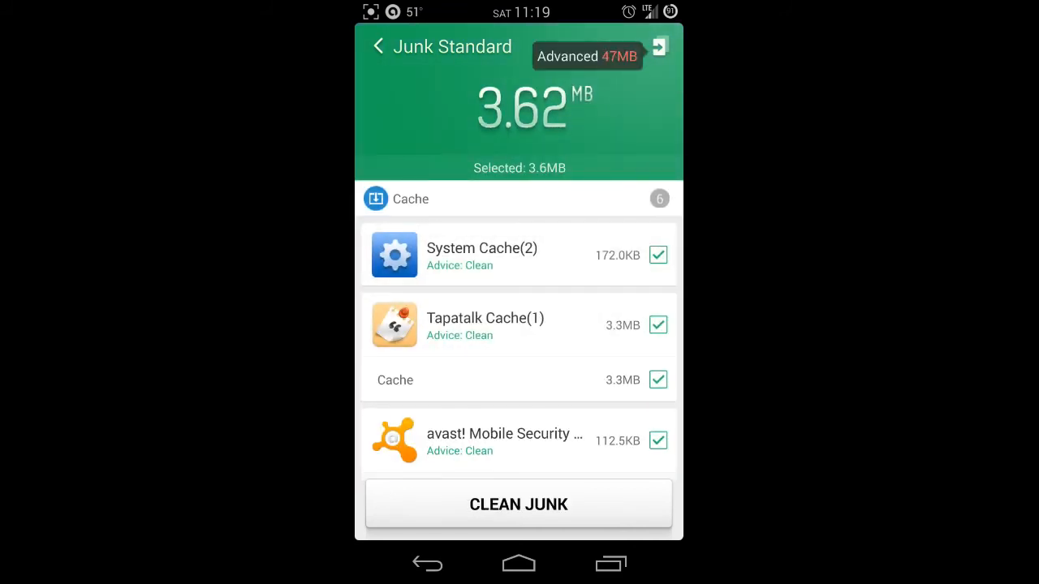
Clean the selected junk, then go back to the main home page.
{"action": "left_click", "coordinate": [377, 46]}
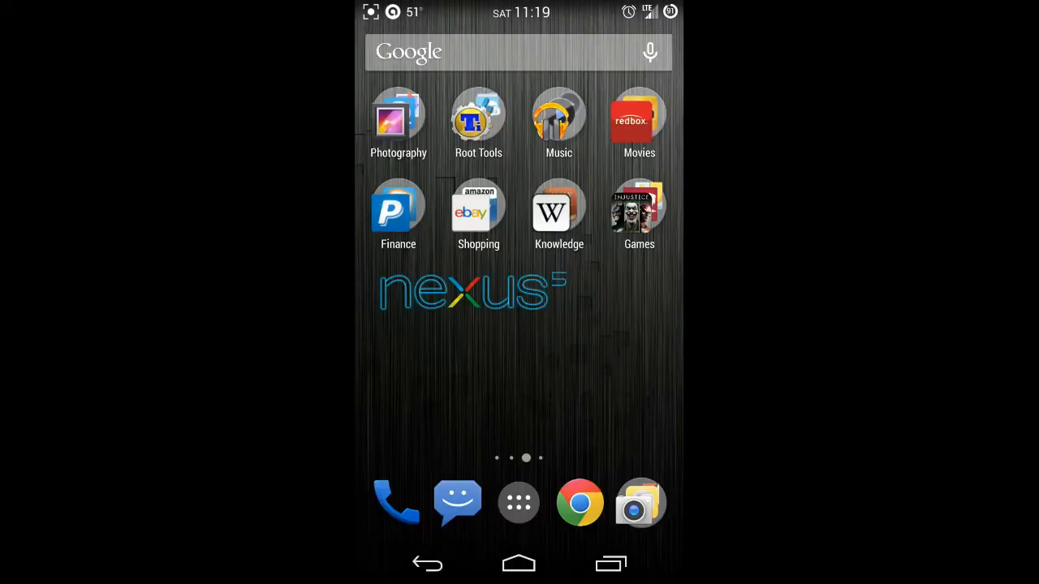
{"action": "scroll", "scroll_direction": "left", "scroll_amount": 3}
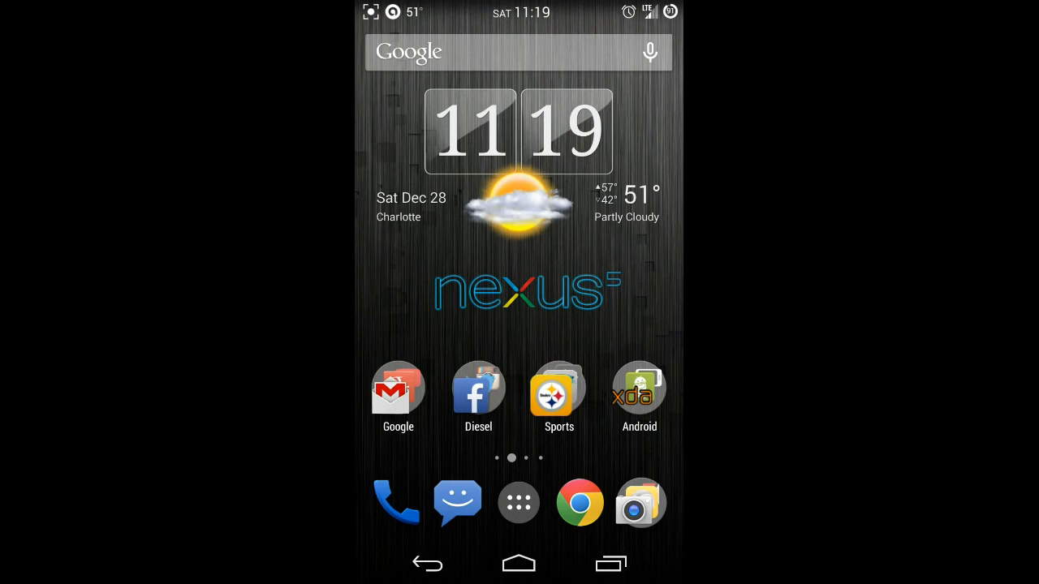